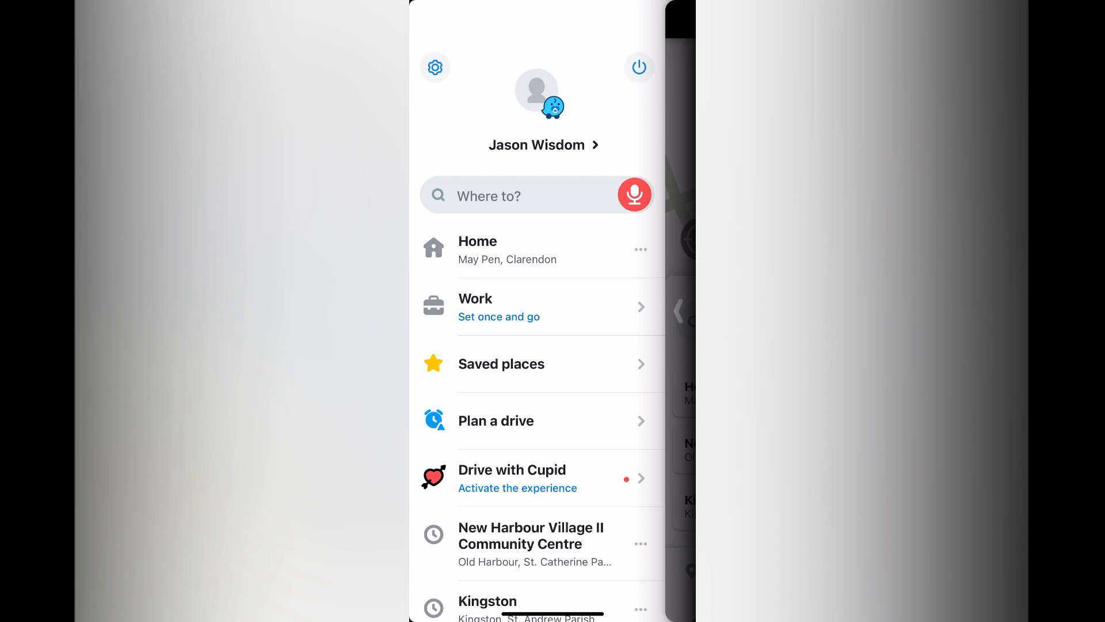
Open Saved places from the Waze main menu
click(501, 363)
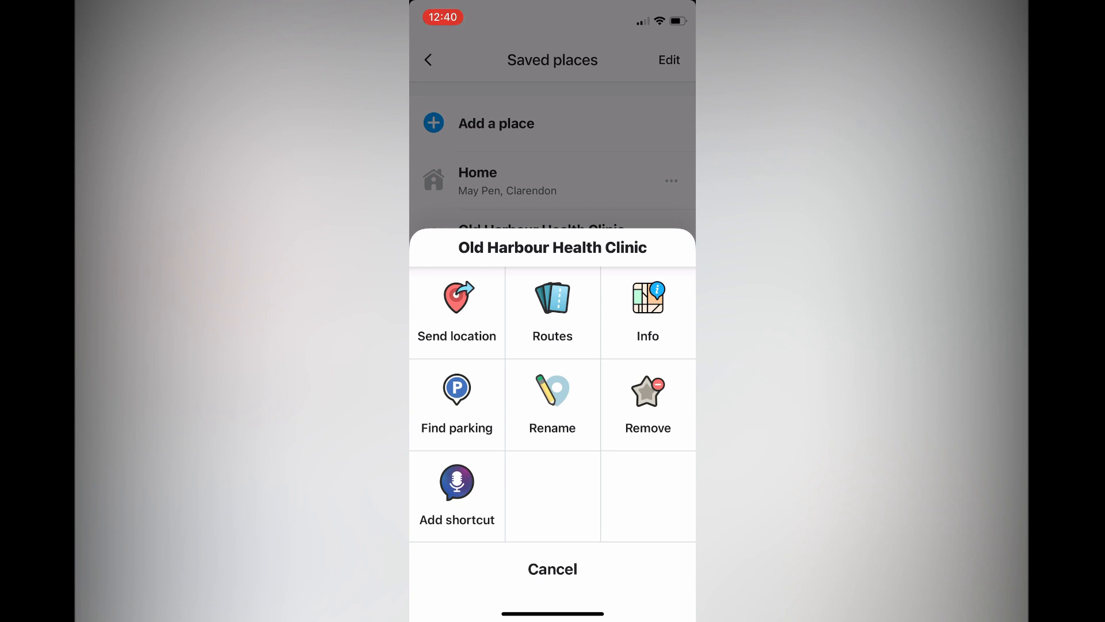
Choose Remove for the Old Harbour Health Clinic saved place
click(647, 404)
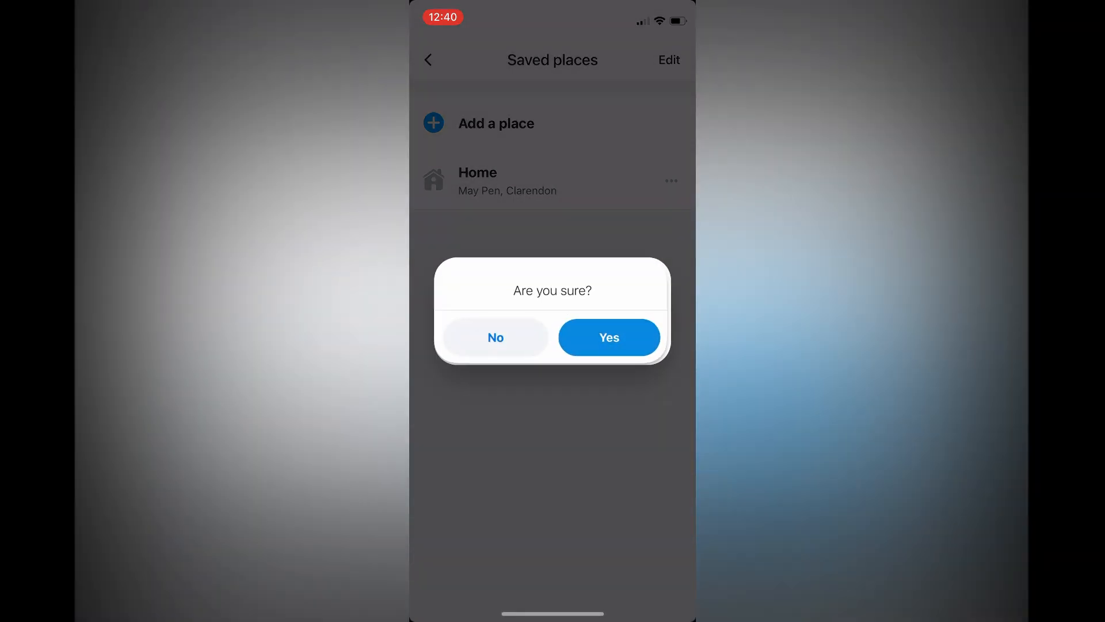